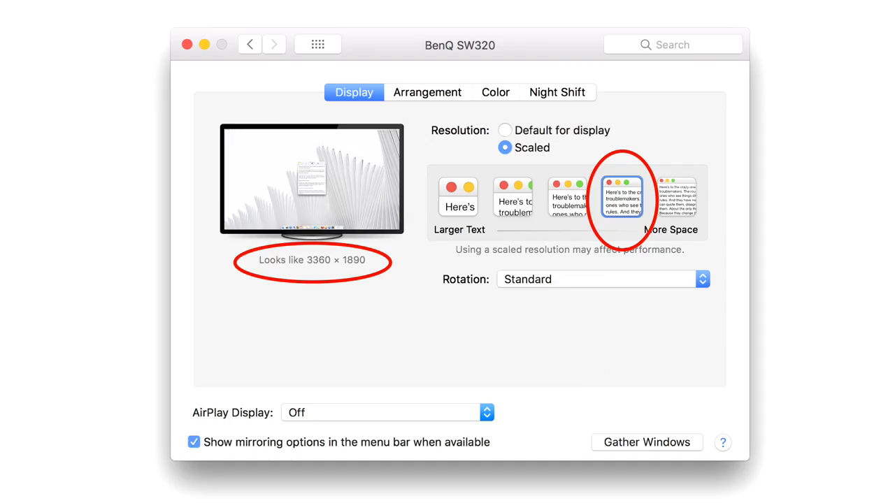
Switch the BenQ SW320 preferences to the Arrangement view showing both displays side by side
click(427, 92)
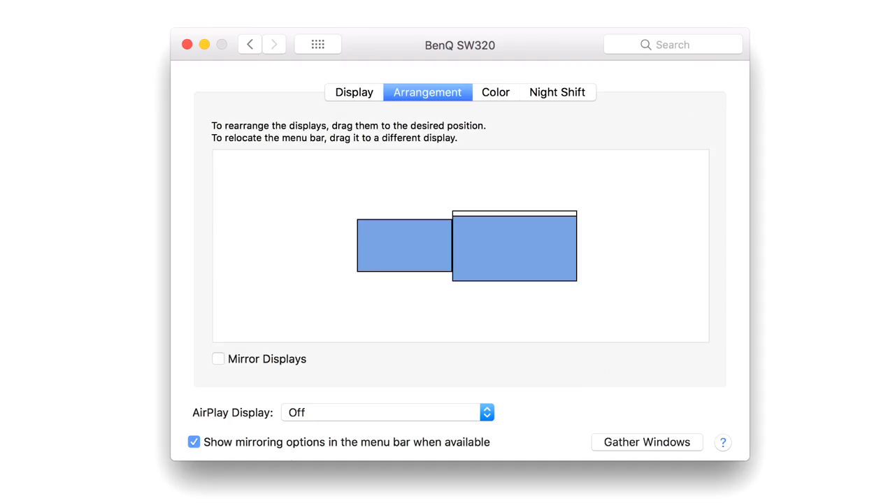